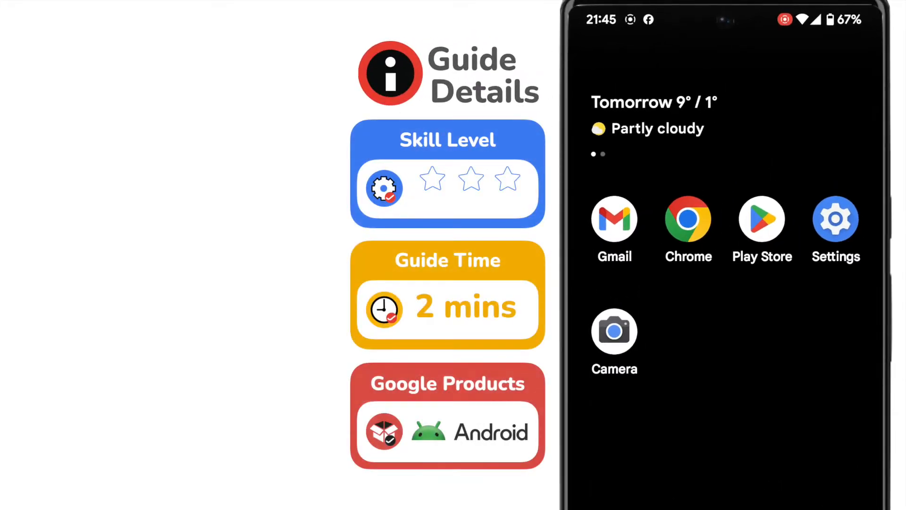
Swipe up from the home screen into app search so the Gboard keyboard appears.
left_click(432, 179)
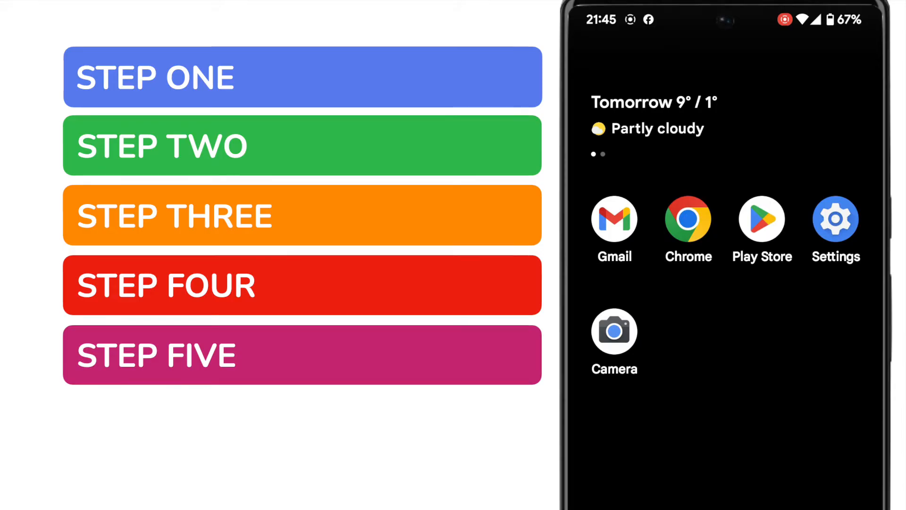
left_click(302, 77)
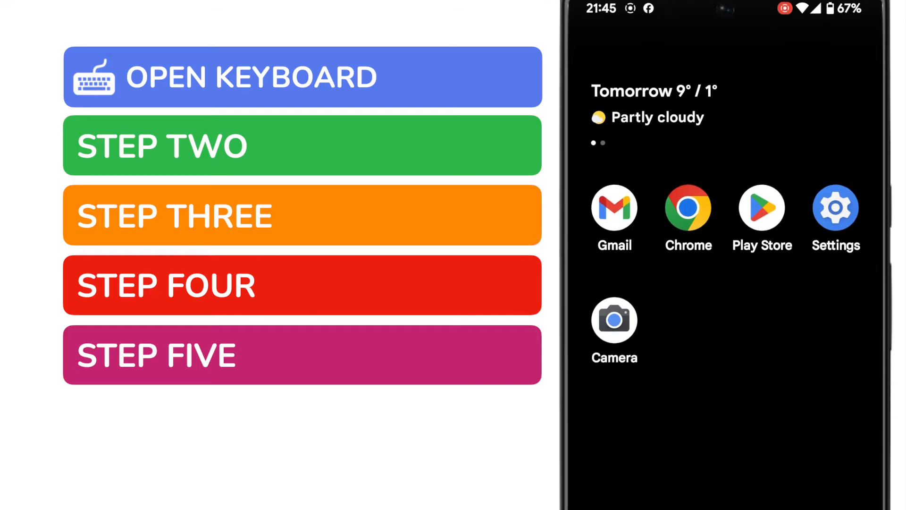
scroll("down", 3)
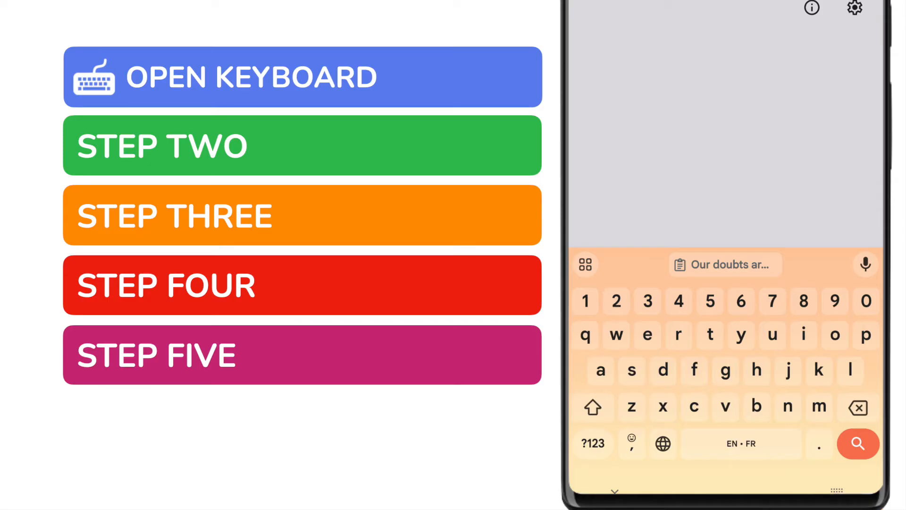
Open Gboard's four-squares options panel showing Theme, One-handed and Resize.
left_click(301, 145)
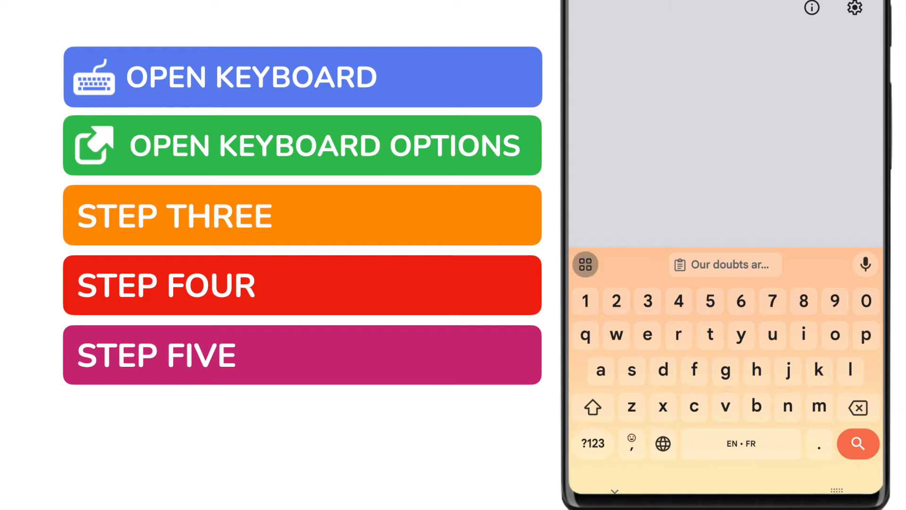
left_click(584, 264)
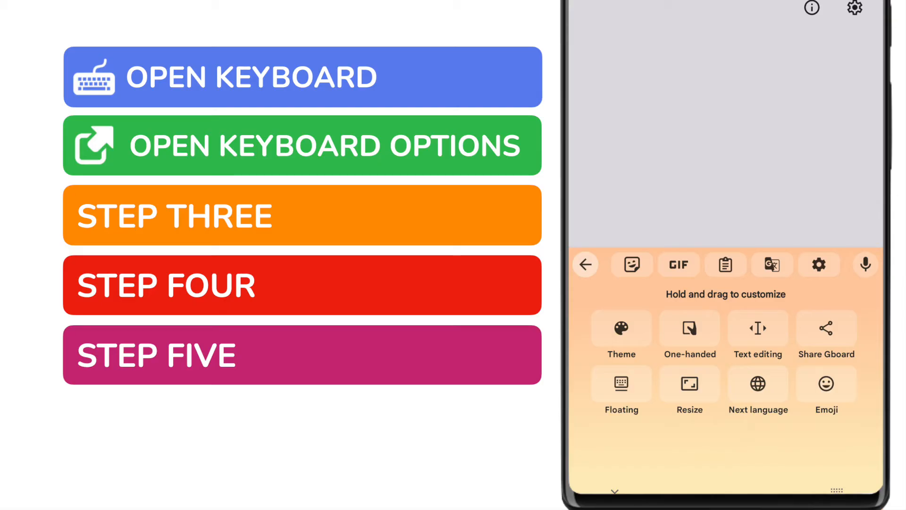
left_click(725, 264)
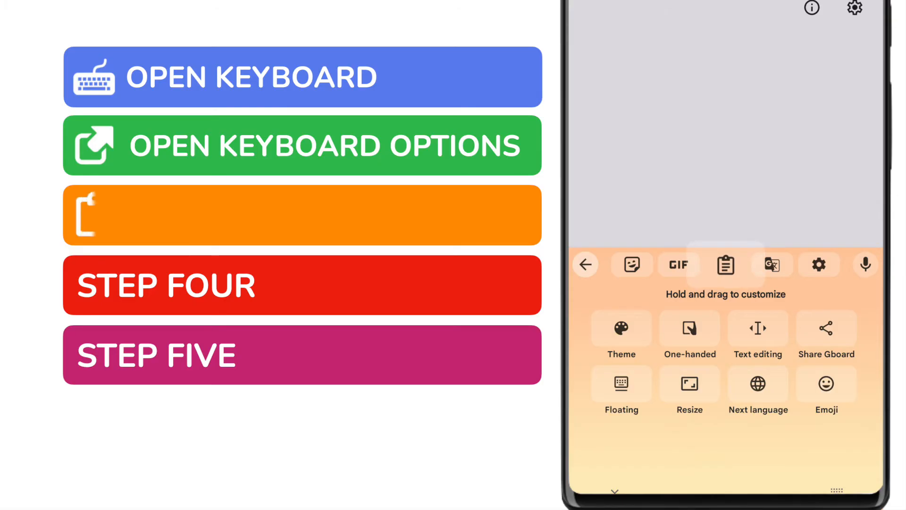
left_click(725, 265)
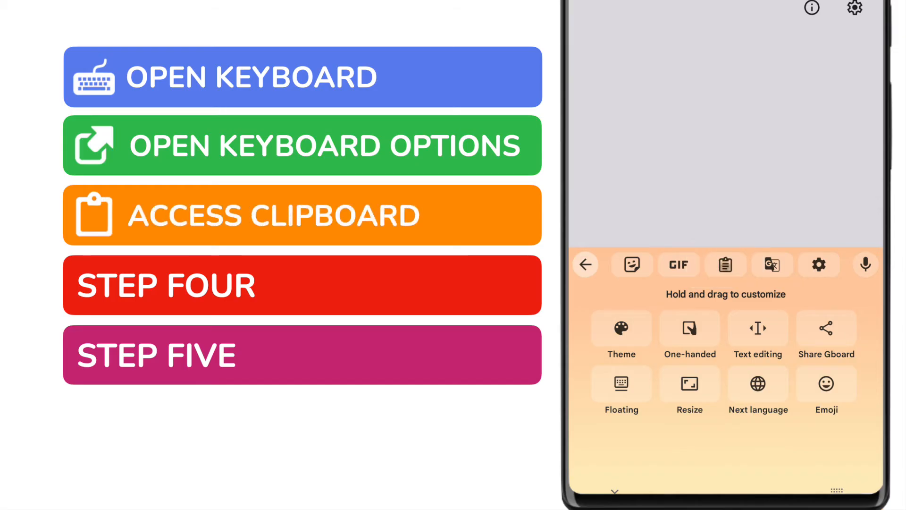
Open Gboard's clipboard from the top toolbar and view the recently copied quotes.
left_click(725, 265)
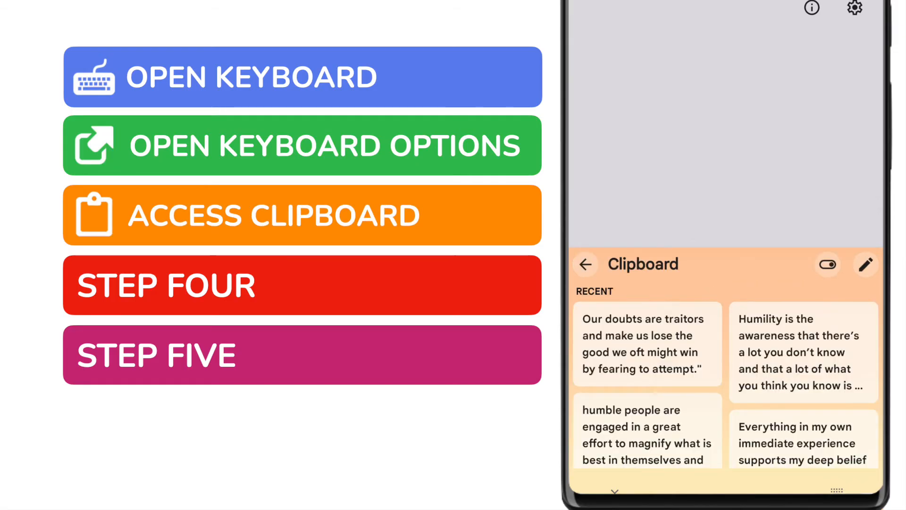
scroll("down", 3)
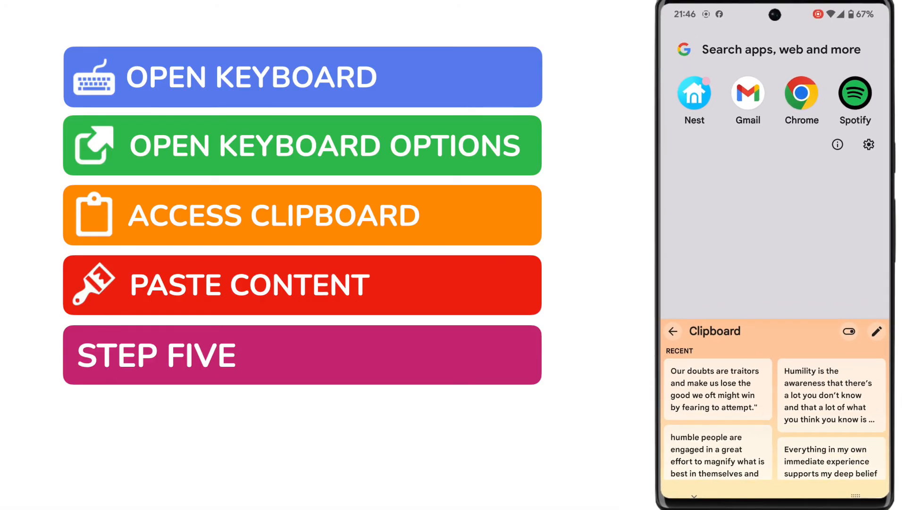
left_click(717, 389)
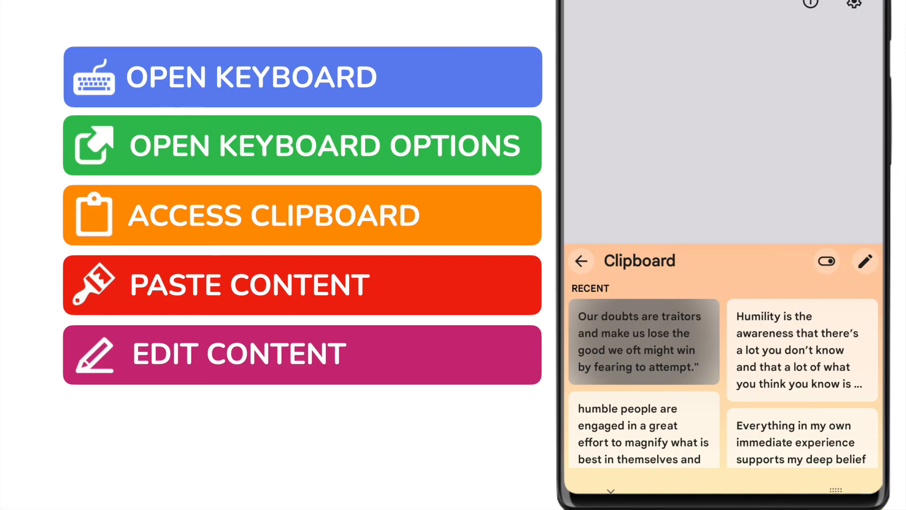
Long-press the 'doubts are traitors' clip to show Paste, Pin and Delete.
left_click(643, 341)
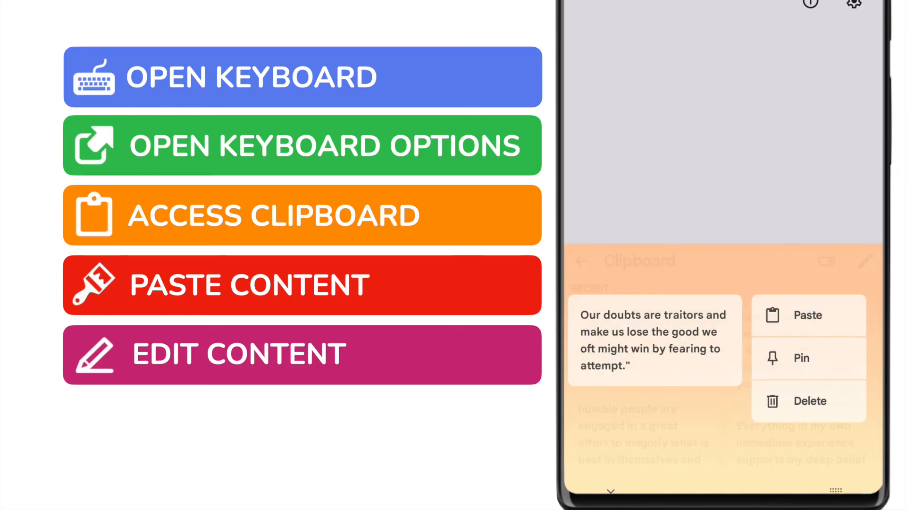